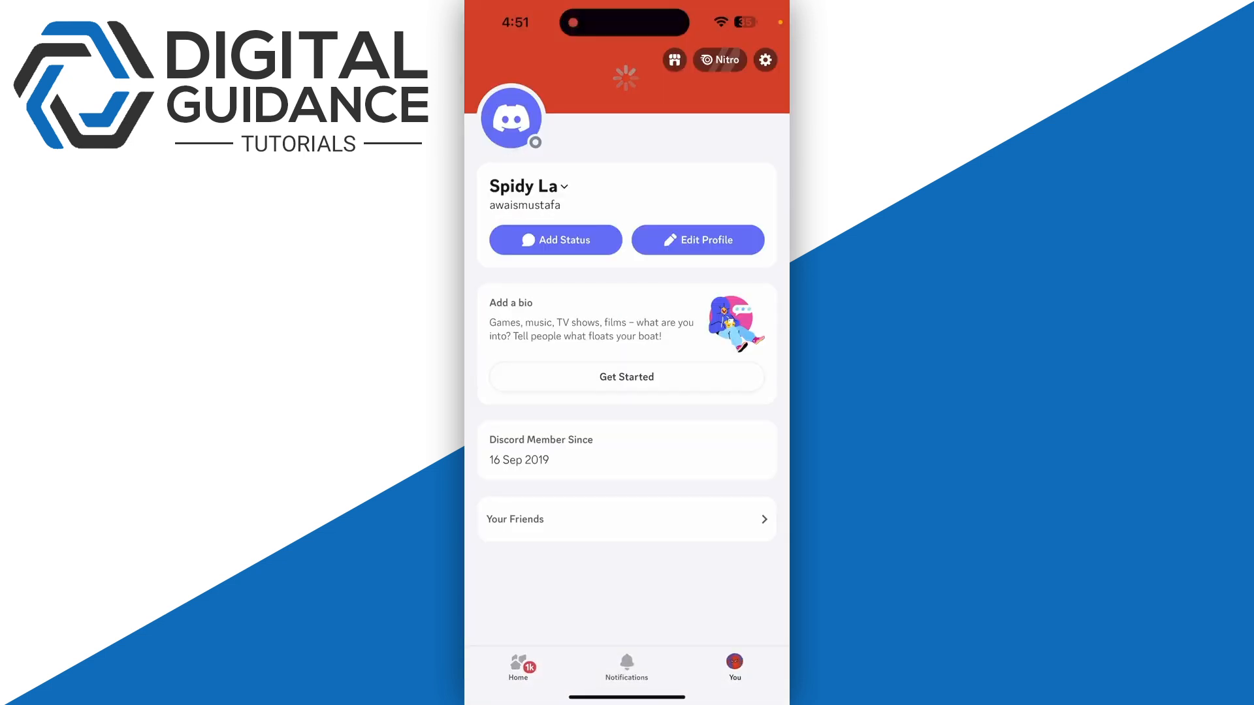
# - Open Discord settings from the profile gear and go to Connections
pyautogui.click(765, 60)
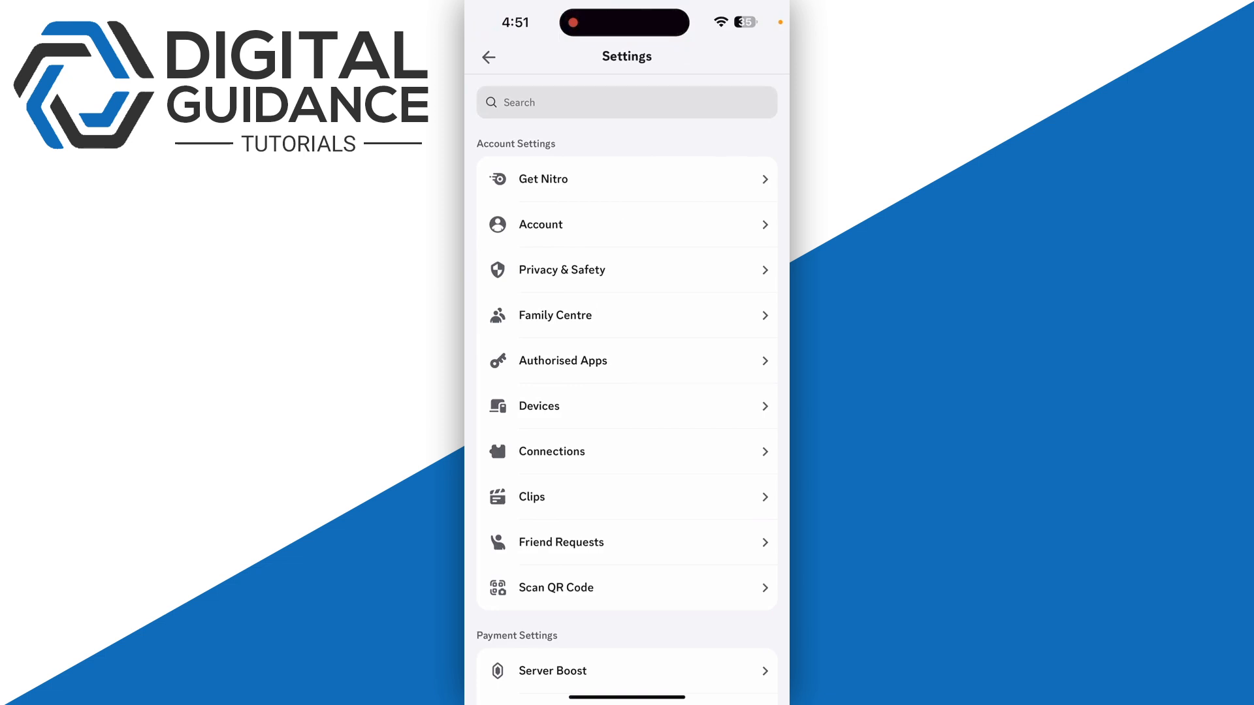
pyautogui.click(552, 451)
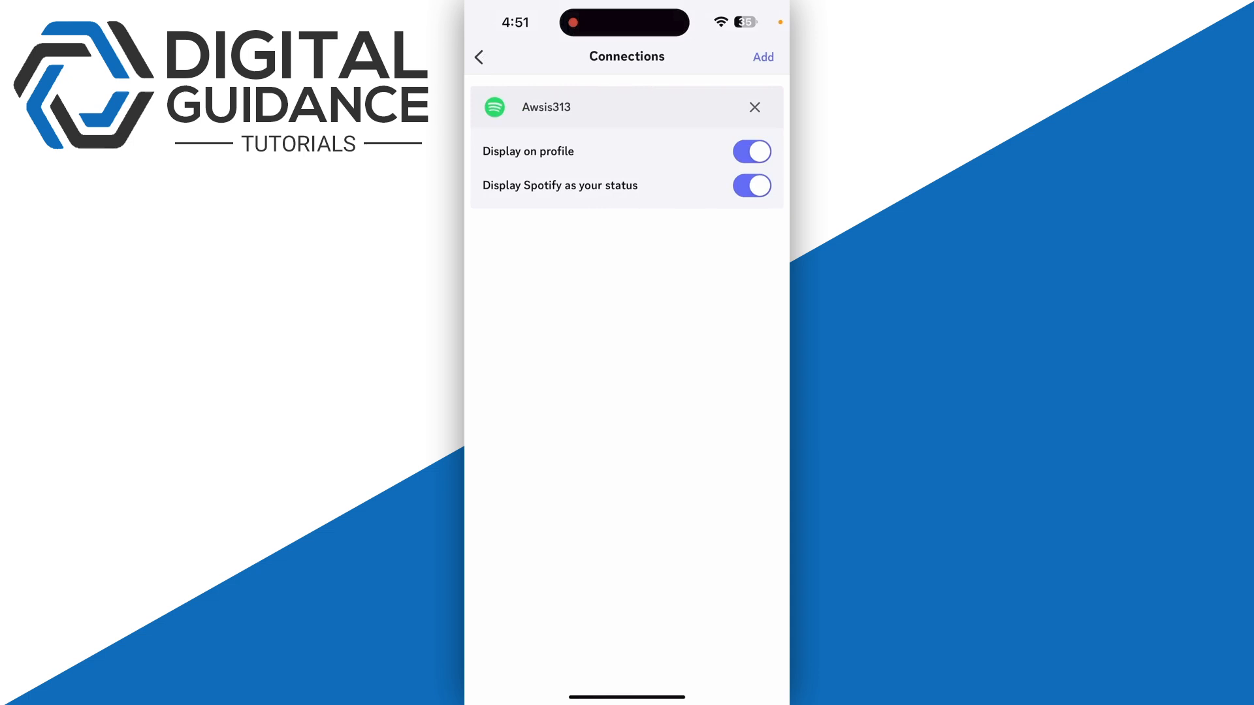
# - Open Add New Connection, scroll the services list, then reopen it
pyautogui.click(762, 57)
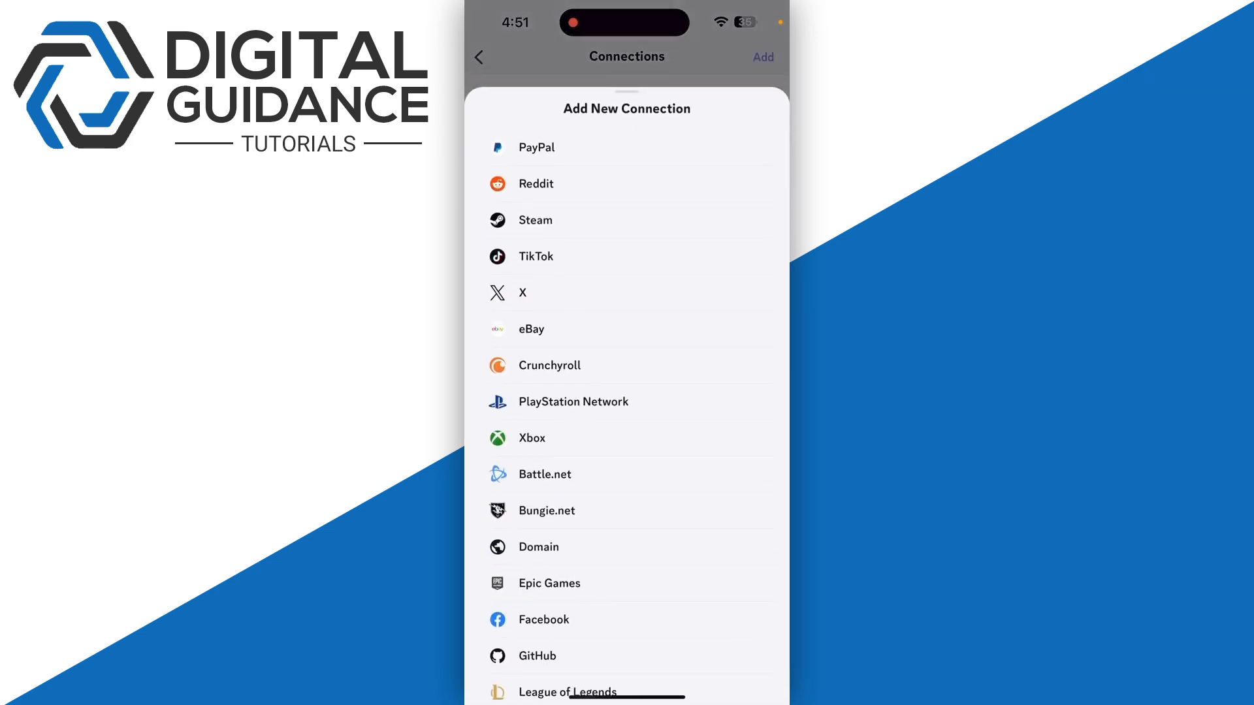
pyautogui.scroll(-3)
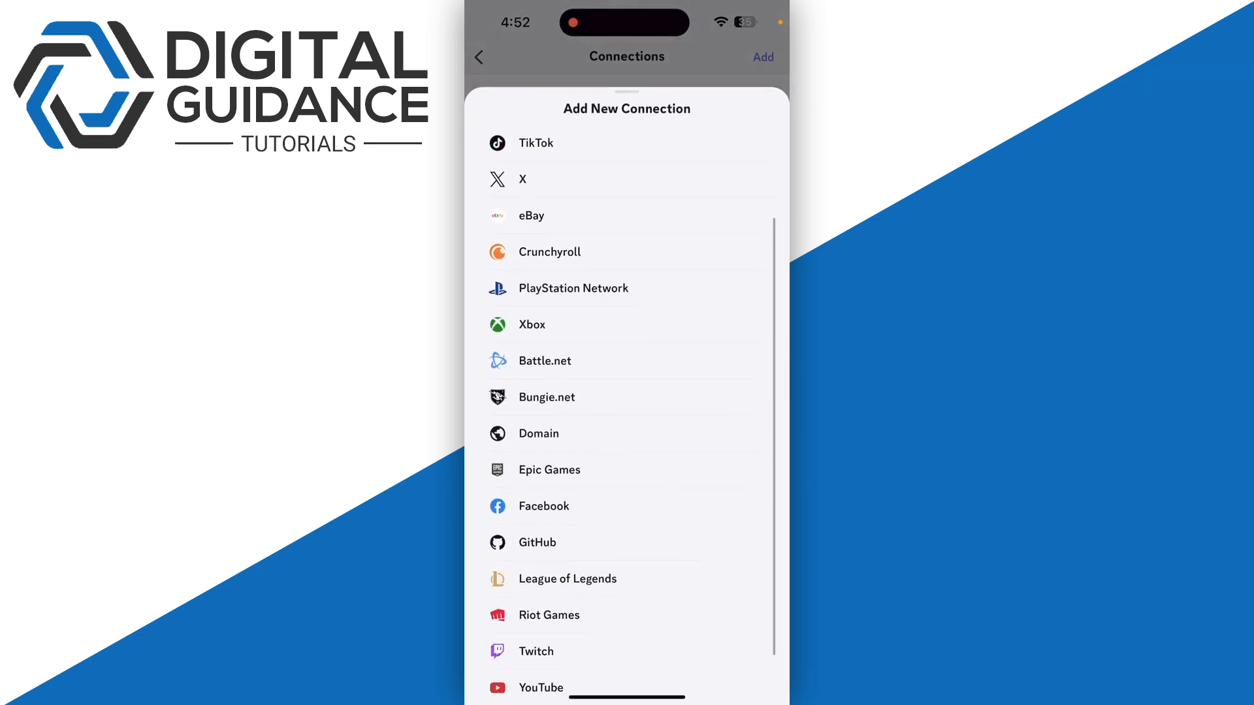
pyautogui.scroll(-3)
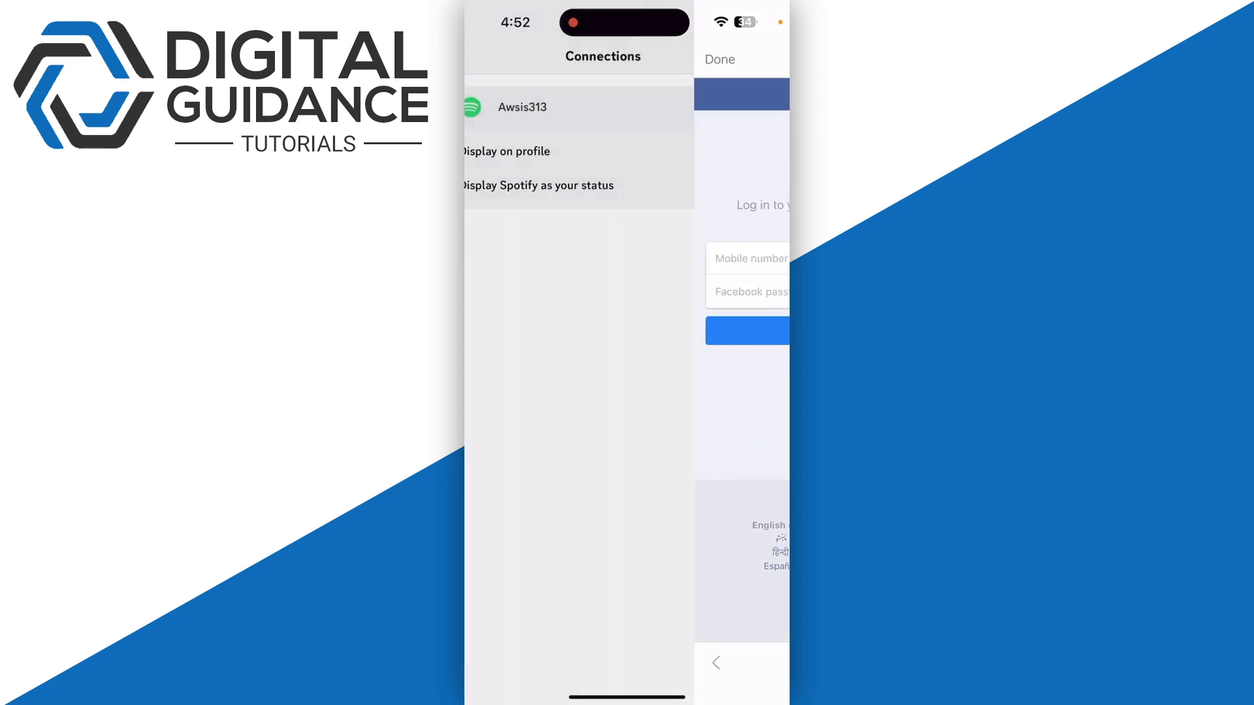
pyautogui.click(762, 56)
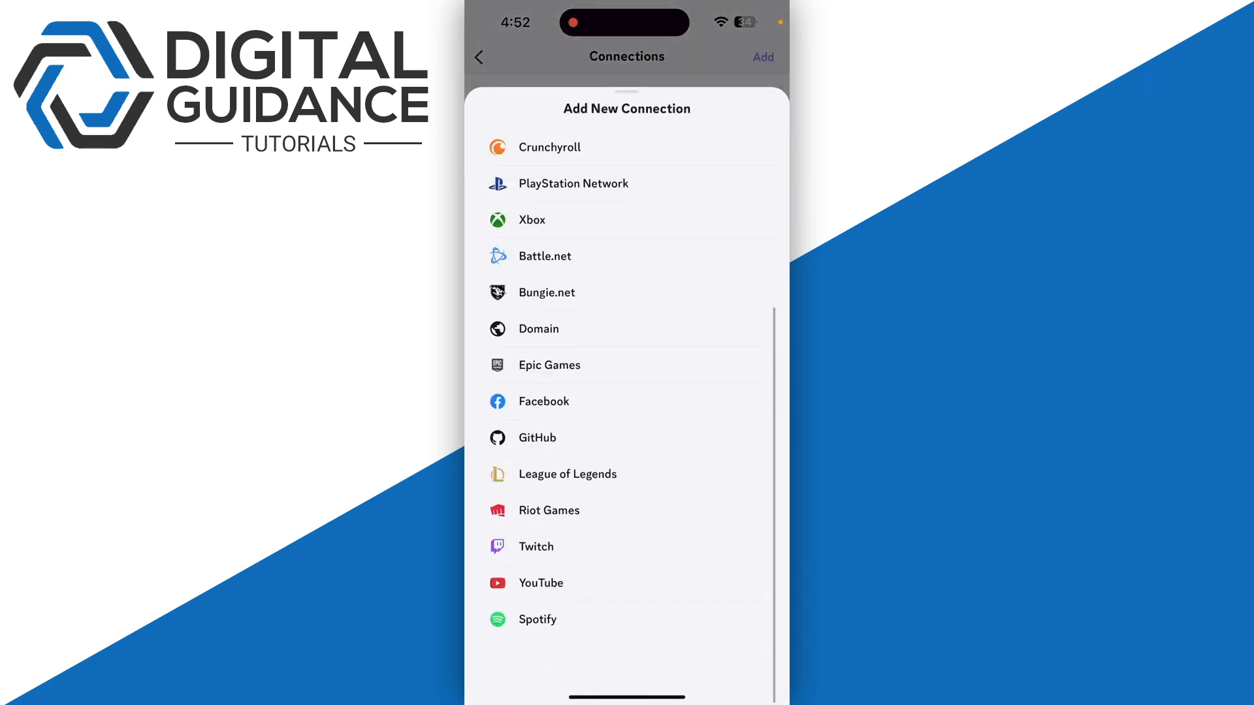
# - Scroll the connectable services for Instagram, dismiss the sheet, and go to the home screen
pyautogui.scroll(-3)
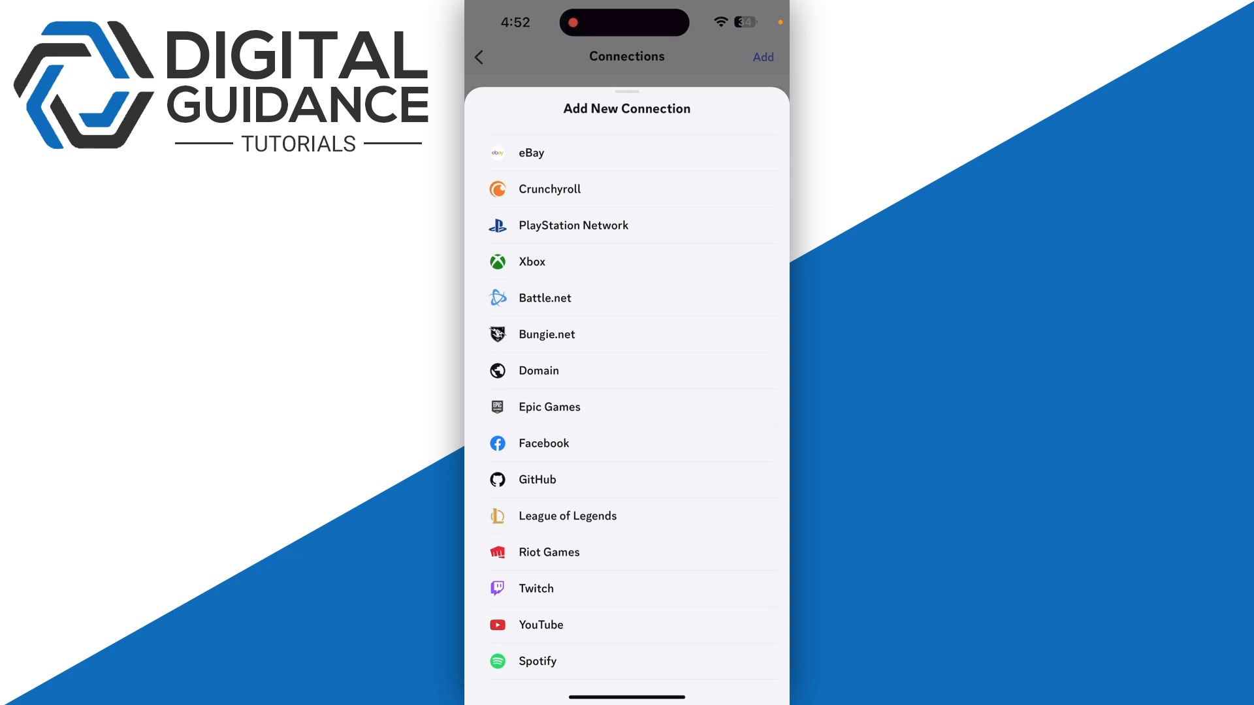
pyautogui.scroll(-3)
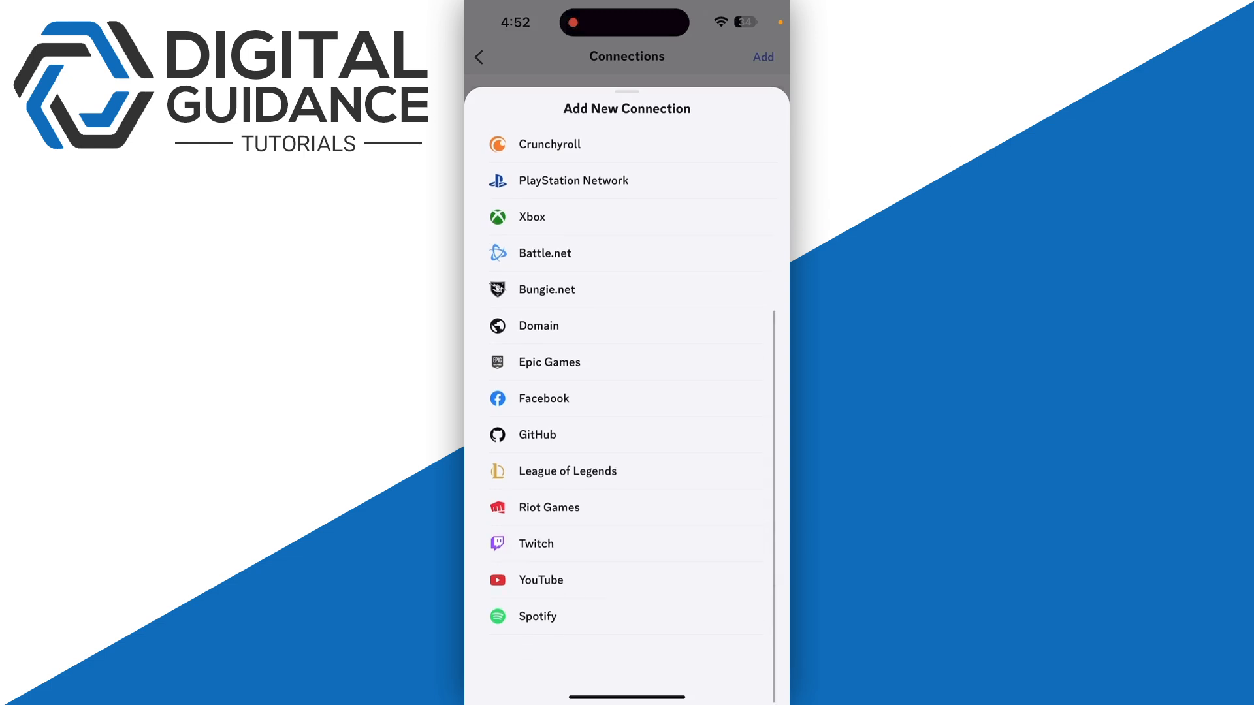
pyautogui.scroll(-3)
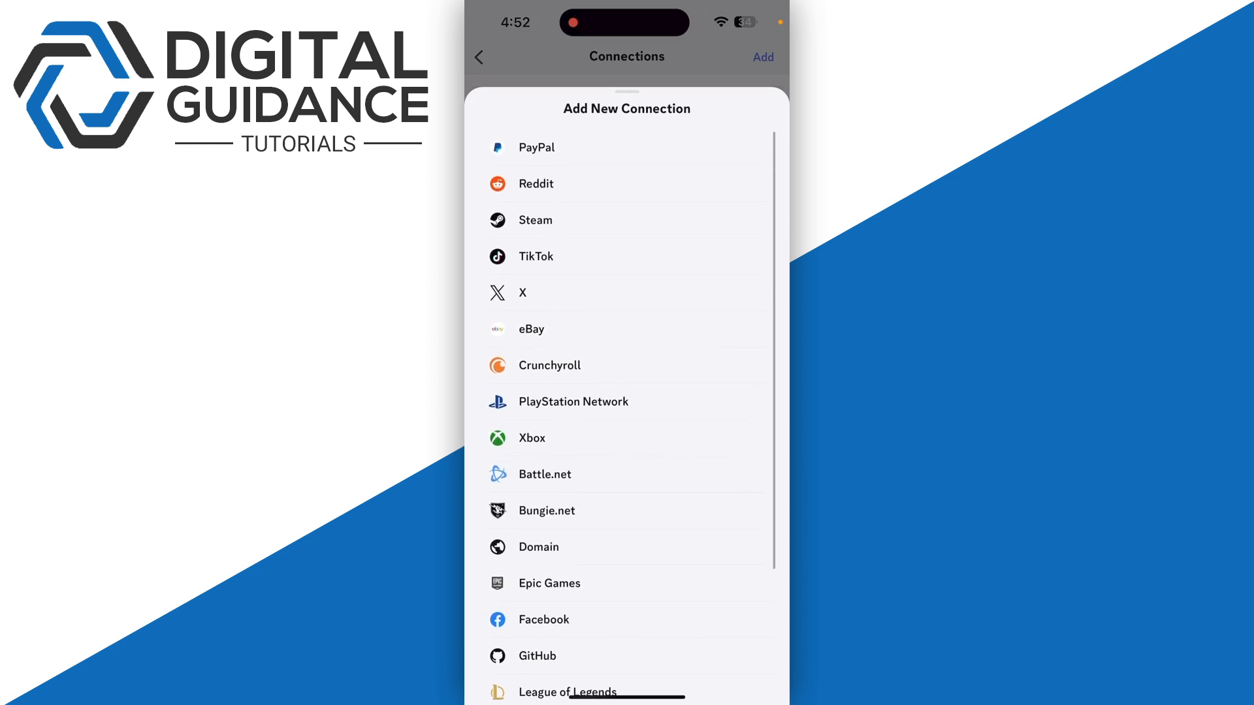
pyautogui.click(544, 620)
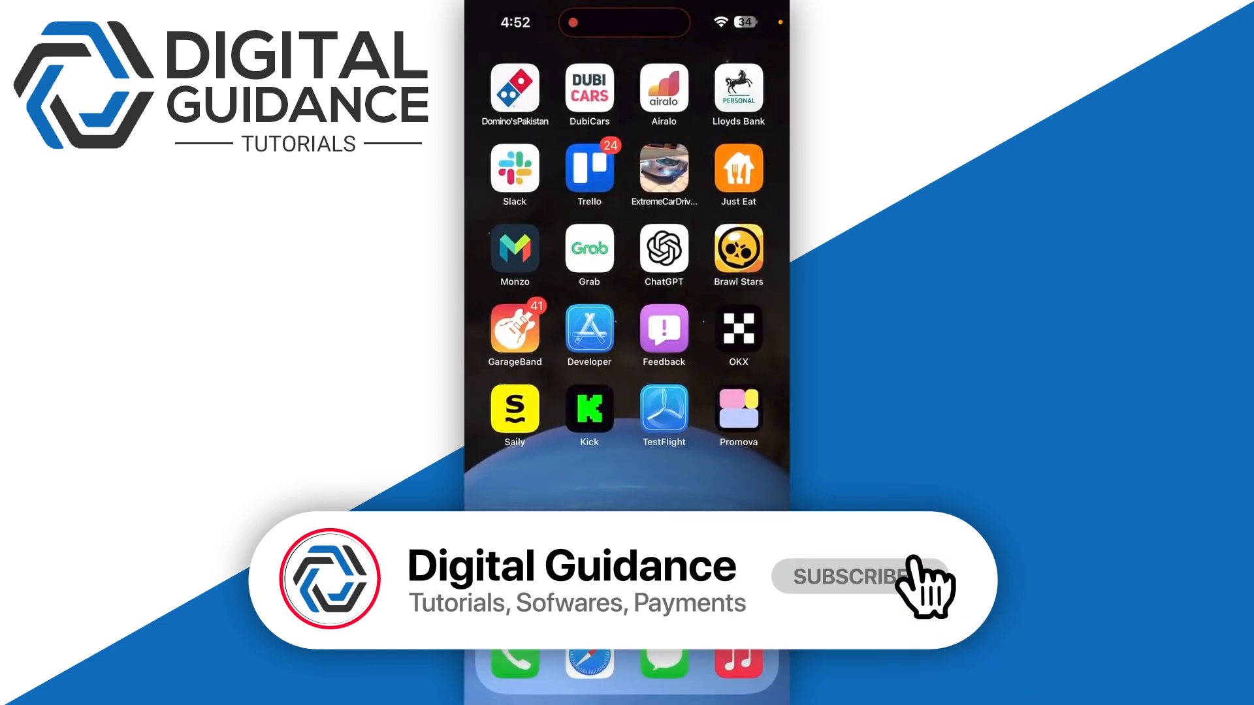
pyautogui.click(849, 578)
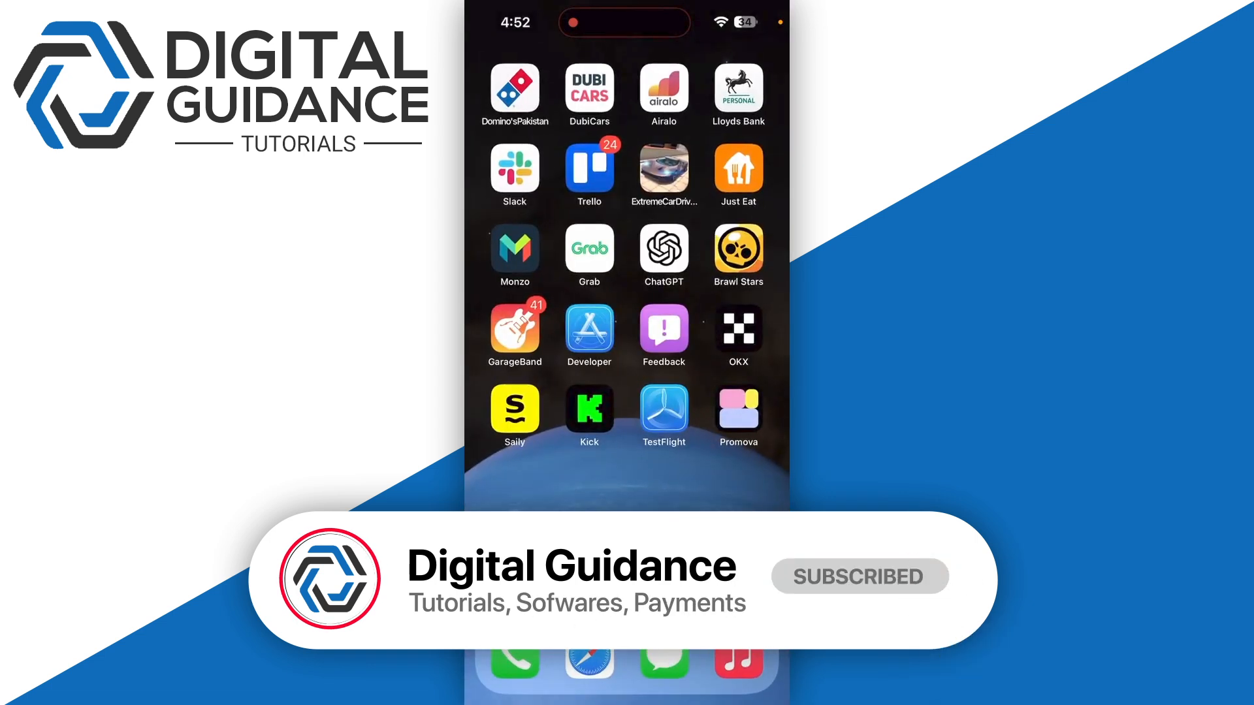